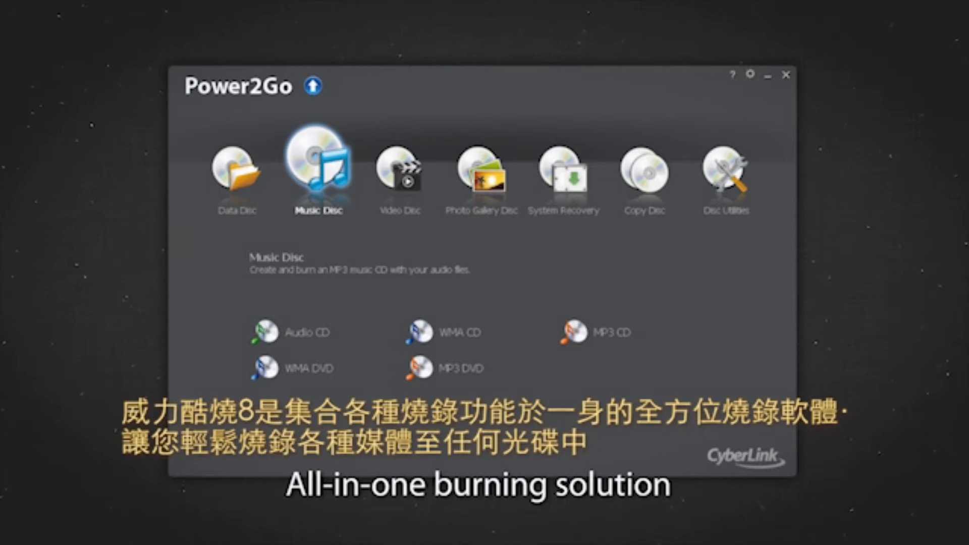
# Select the Data Disc category to show CD, DVD and Blu-ray disc types.
pyautogui.click(565, 179)
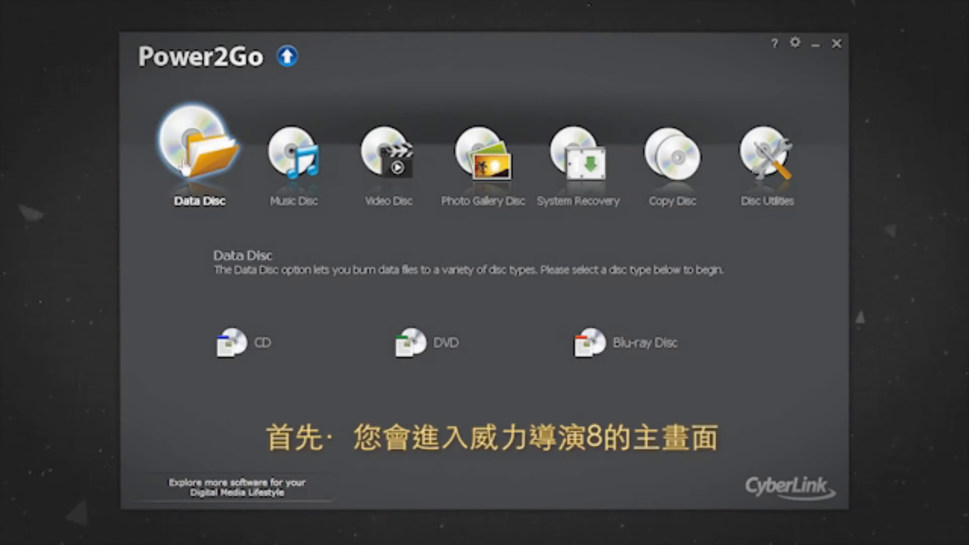
# Go through Video Disc and System Recovery to launch Burn Recovery Disc.
pyautogui.click(389, 157)
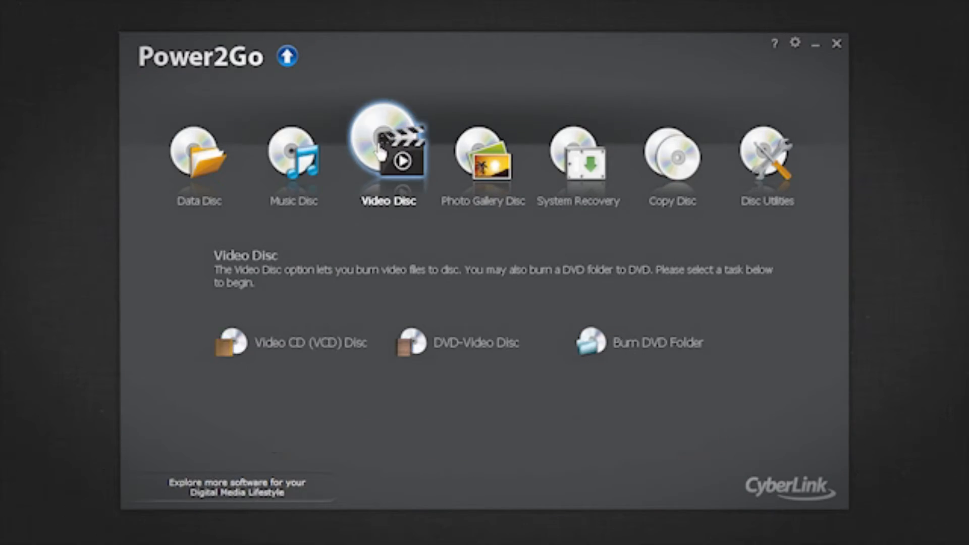
pyautogui.click(578, 157)
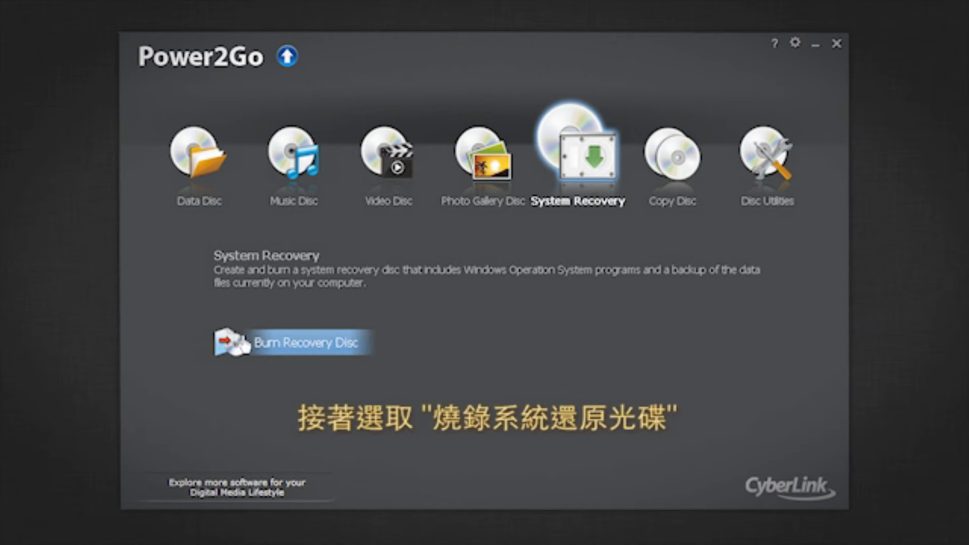
pyautogui.click(291, 342)
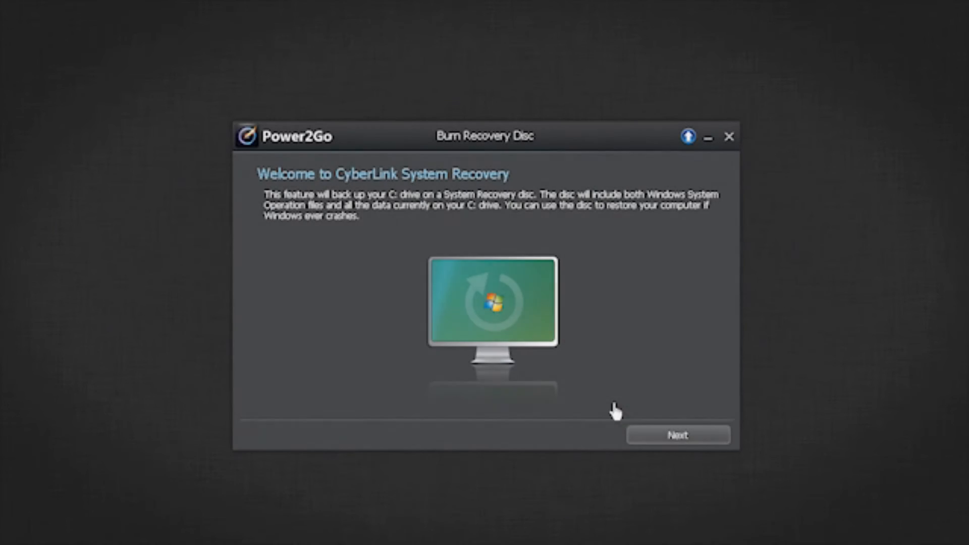
# Enter backup note 'Backup computer august 22nd, 2011' and start the C: drive backup.
pyautogui.click(677, 435)
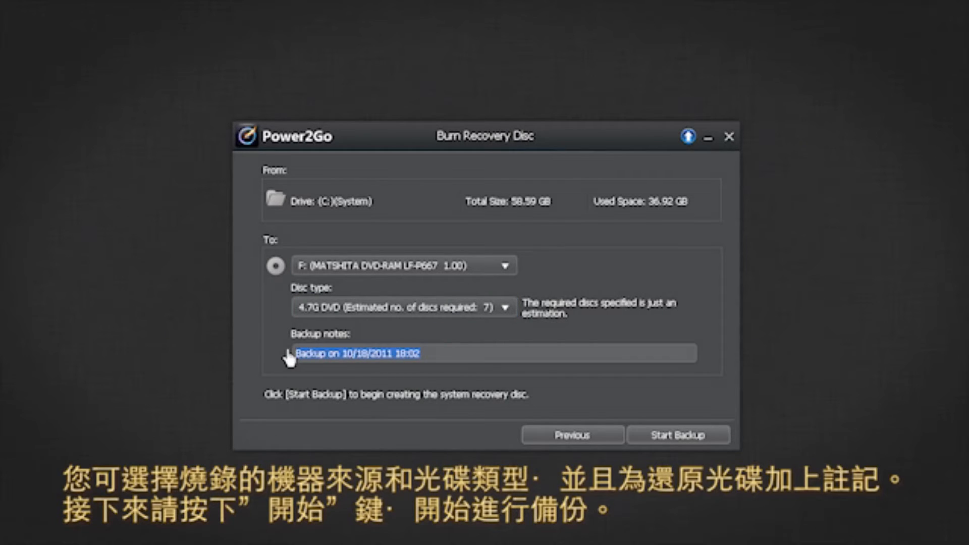
pyautogui.write('Backup computer august 22nd, 2011')
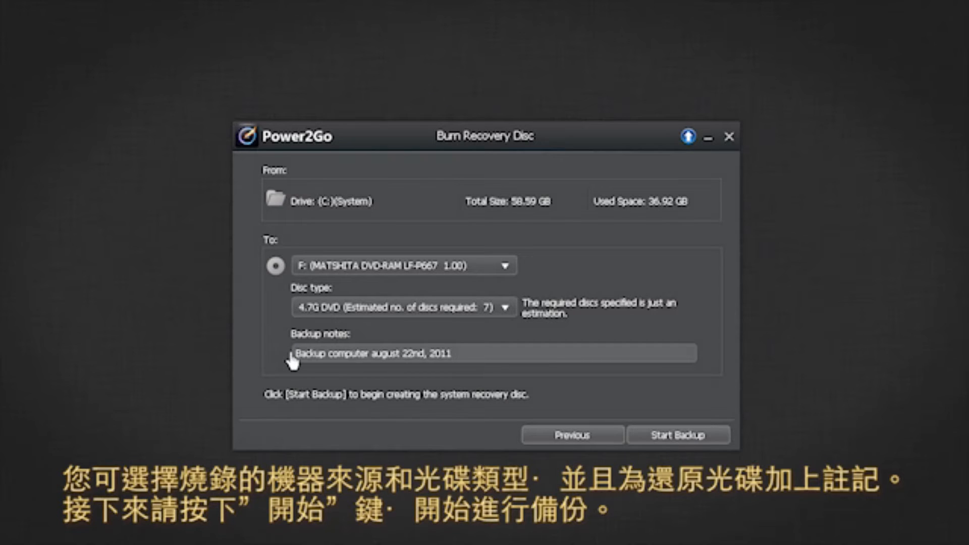
pyautogui.click(678, 434)
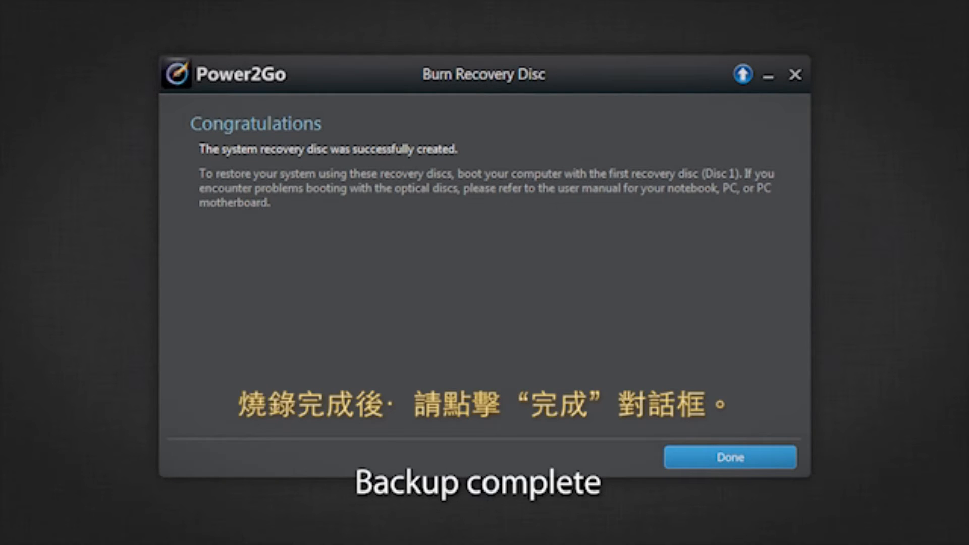
# Close the Congratulations page with Done once the recovery disc burn finishes.
pyautogui.click(730, 457)
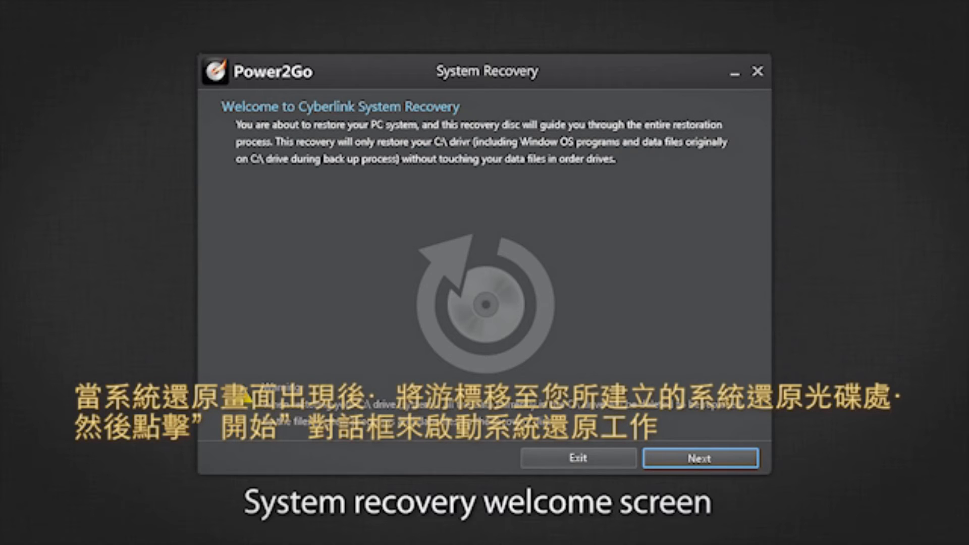
# Continue from the System Recovery welcome to the restore summary for the BD-ROM drive.
pyautogui.click(700, 458)
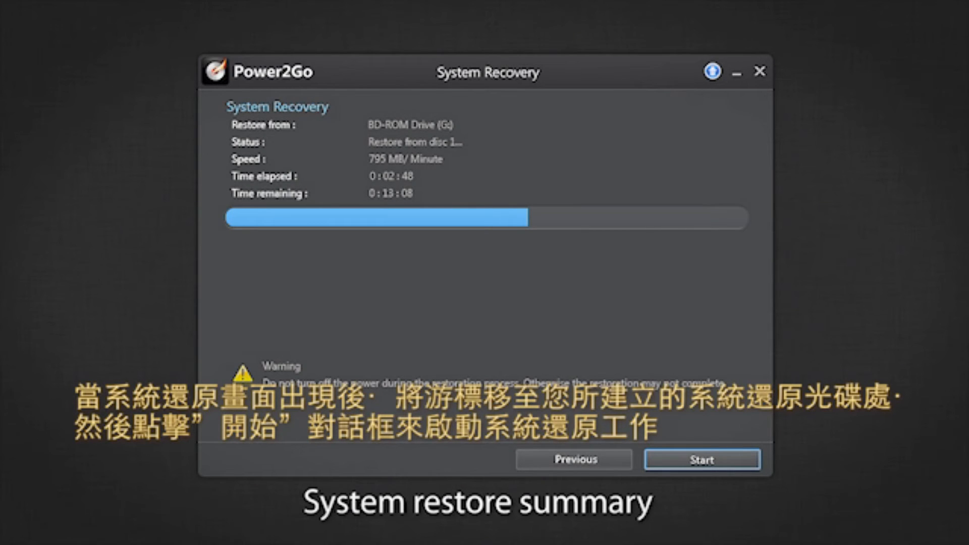